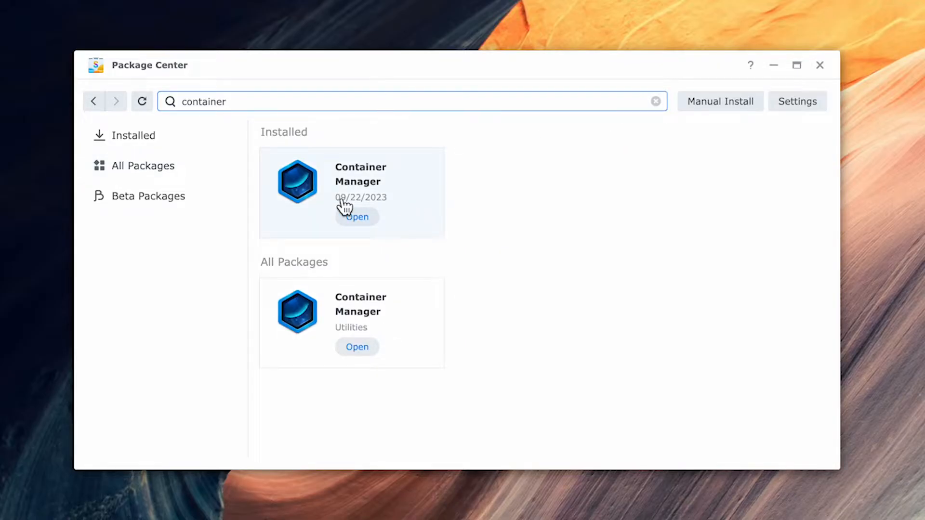
mouse_move(477, 274)
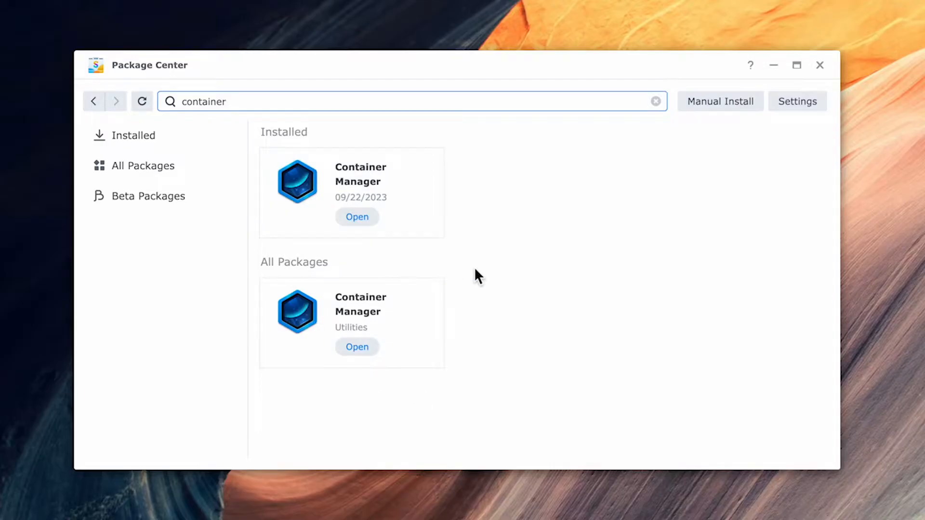
mouse_move(391, 216)
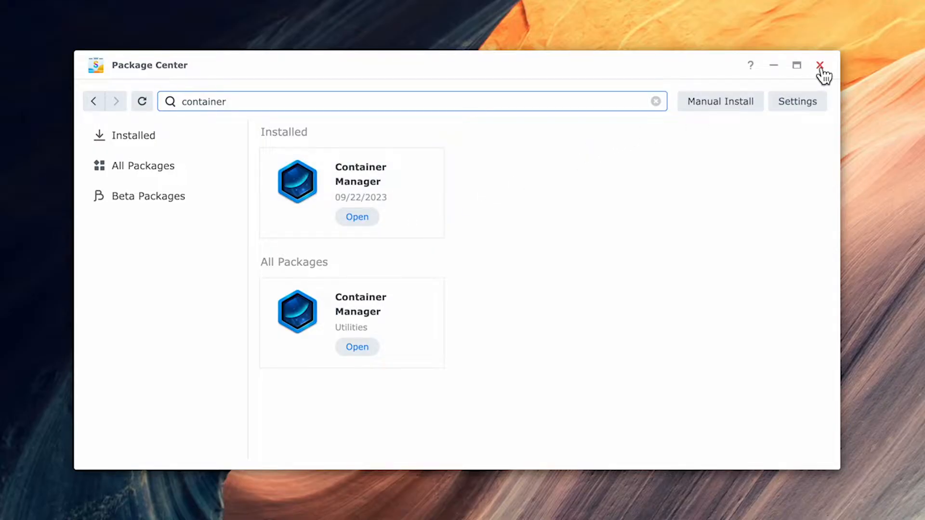
- Close Package Center now that Container Manager is confirmed installed
left_click(357, 216)
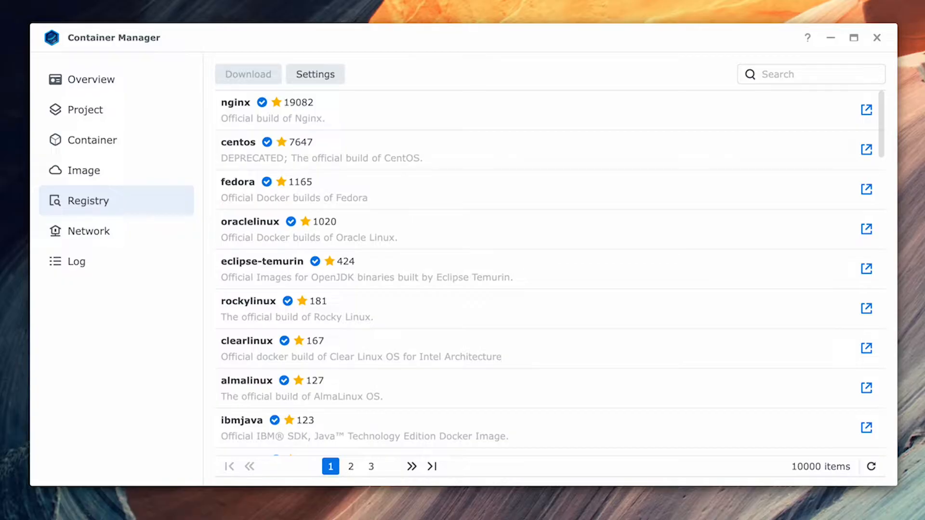
- Search the registry for 'home' and download homeassistant/home-assistant with the latest tag
type("home")
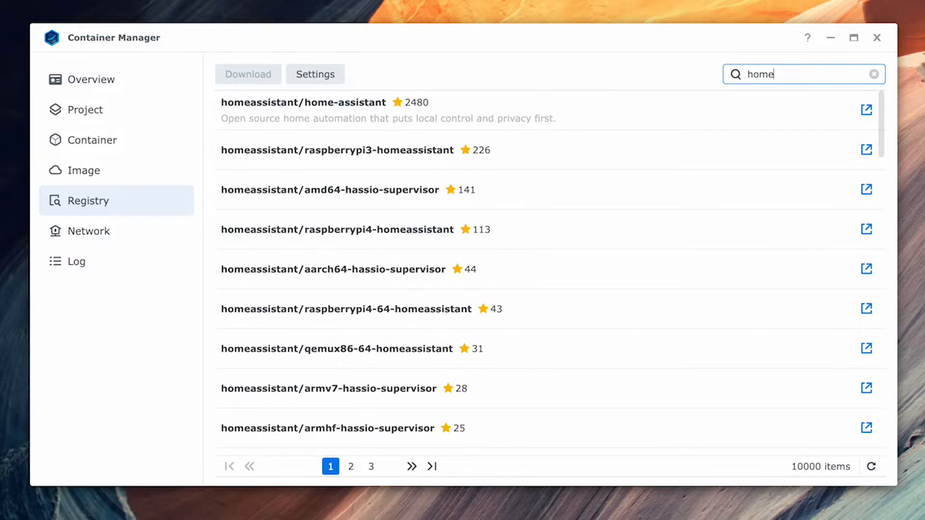
mouse_move(570, 107)
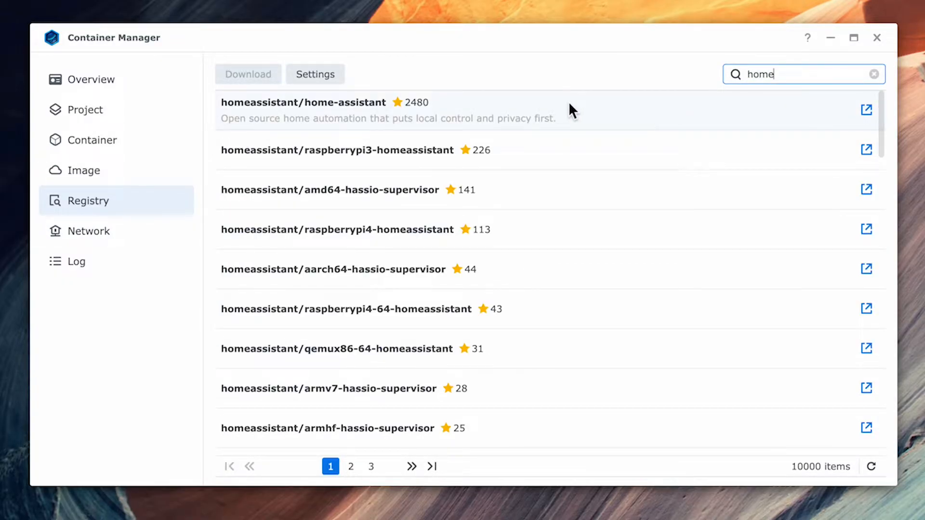
left_click(248, 74)
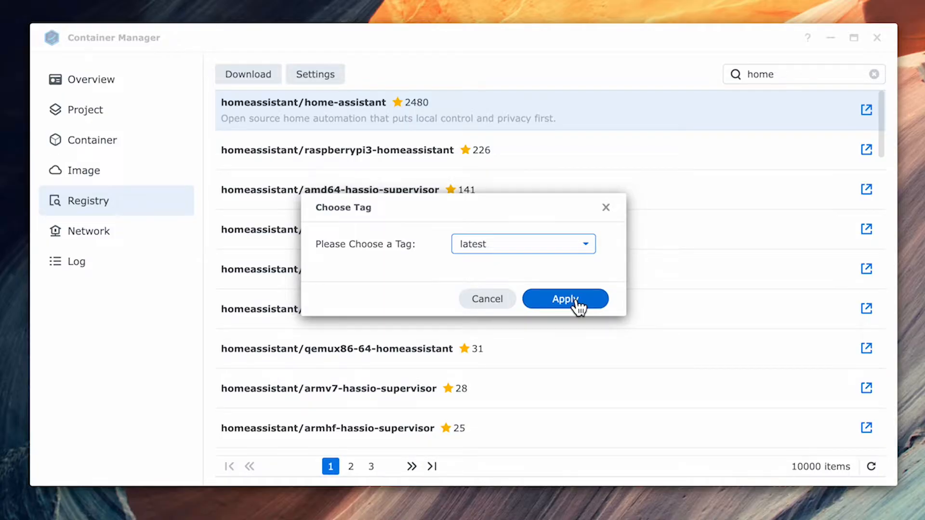
left_click(564, 298)
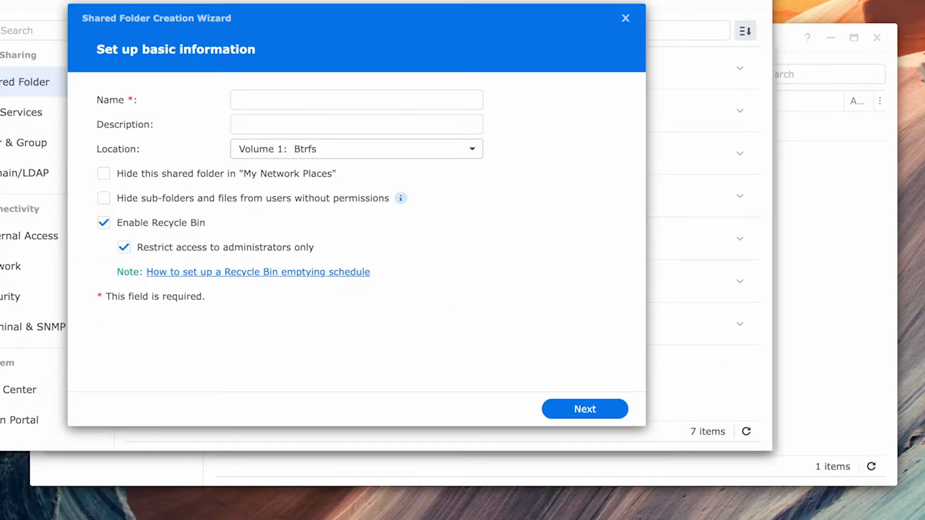
- Name the folder docker1, describe it as 'Docker Folder', hide it, and disable recycle bin
type("docker")
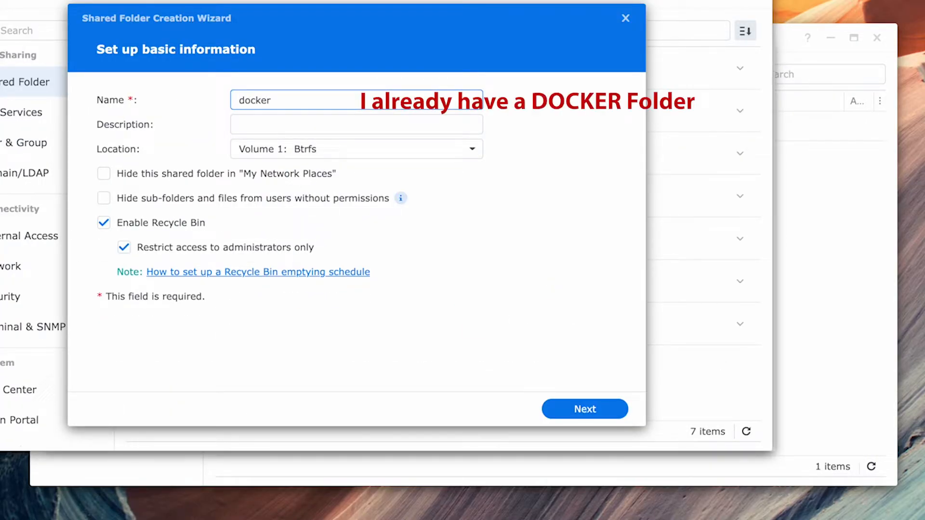
type("1")
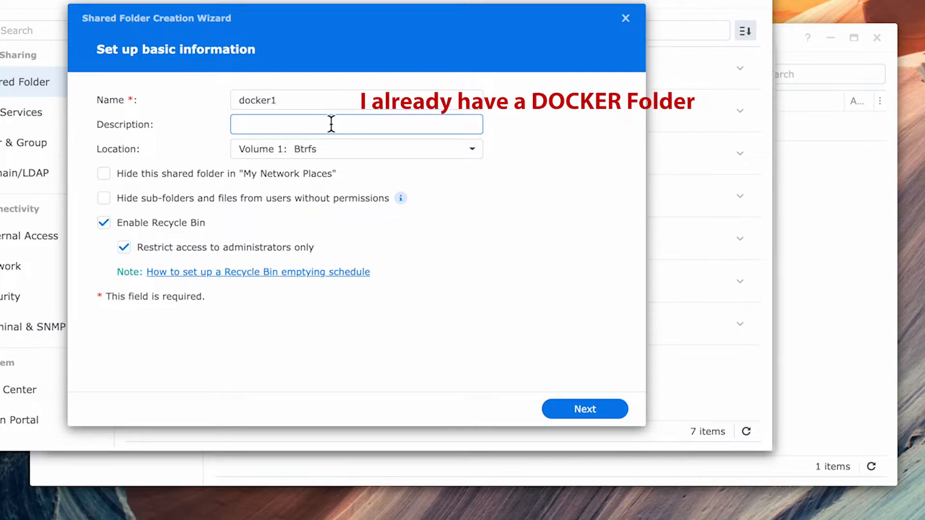
type("Docker Folder")
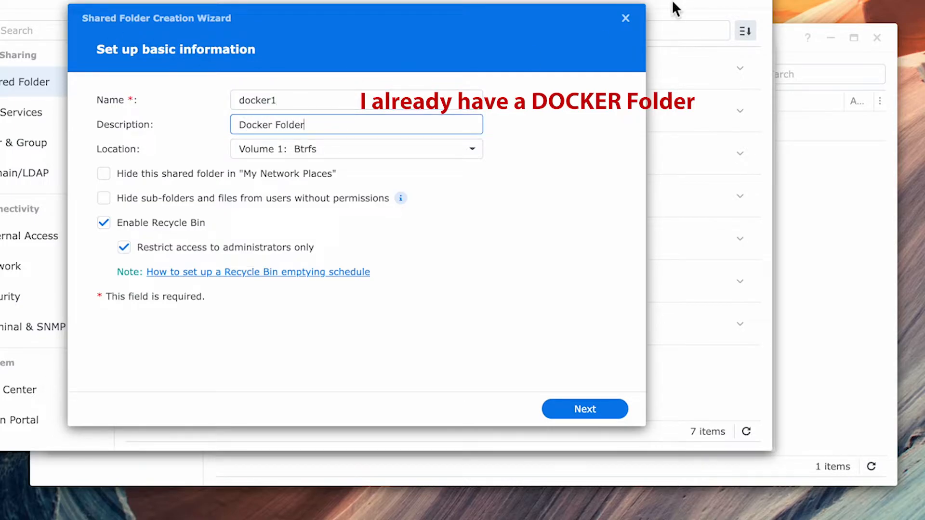
left_click(104, 174)
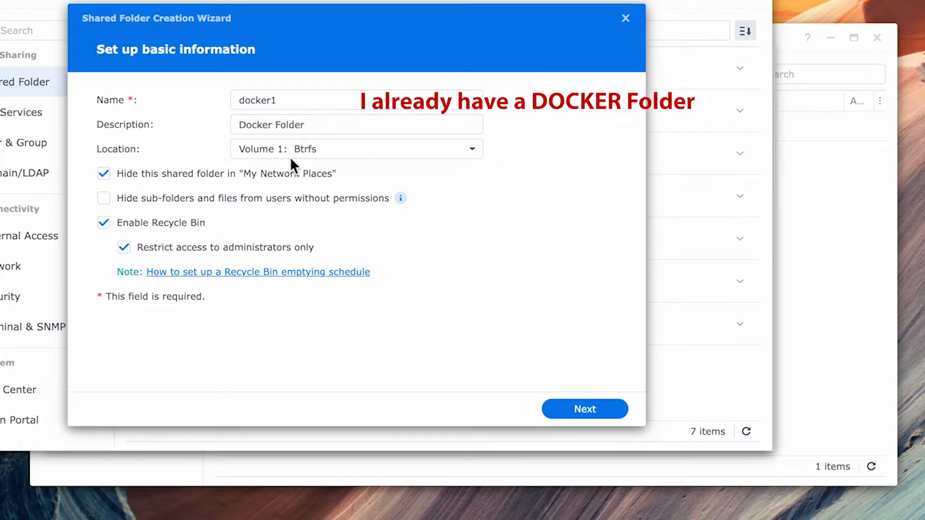
left_click(104, 223)
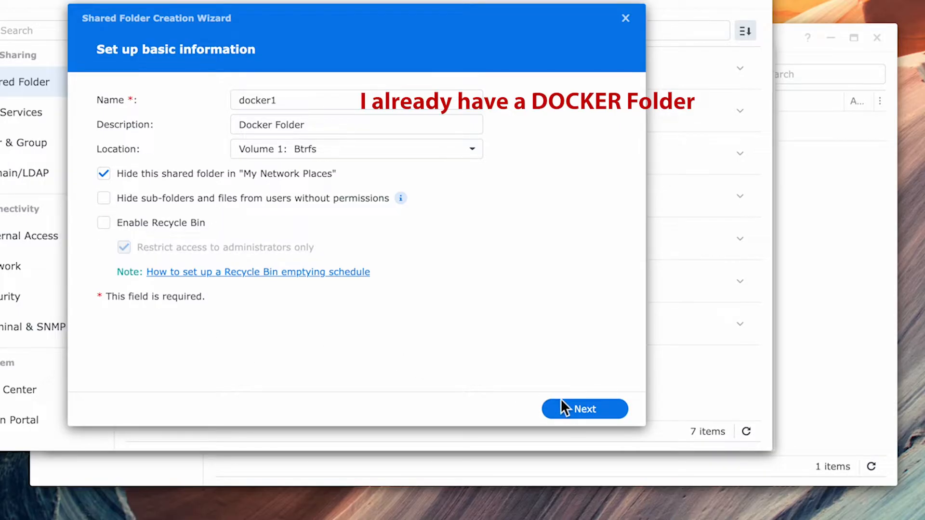
- Advance through the remaining wizard pages and create the folder with default permissions
left_click(584, 409)
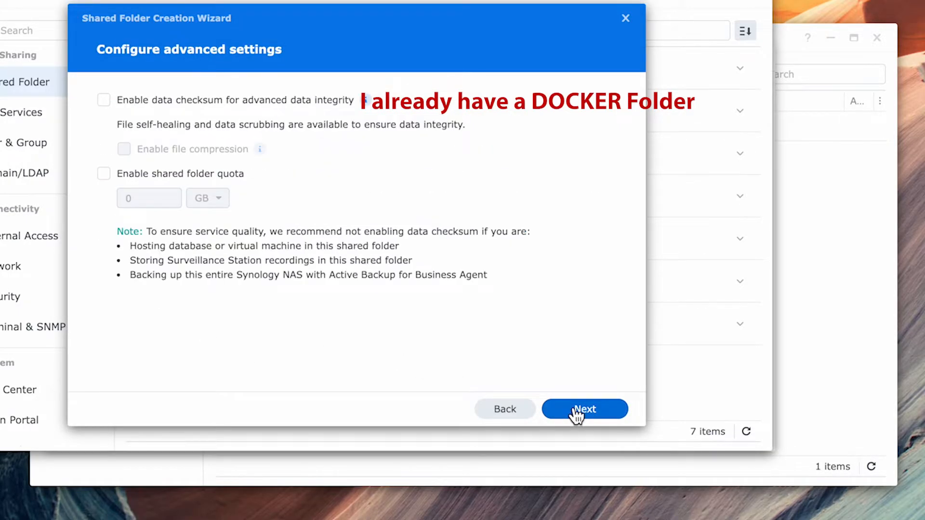
left_click(585, 408)
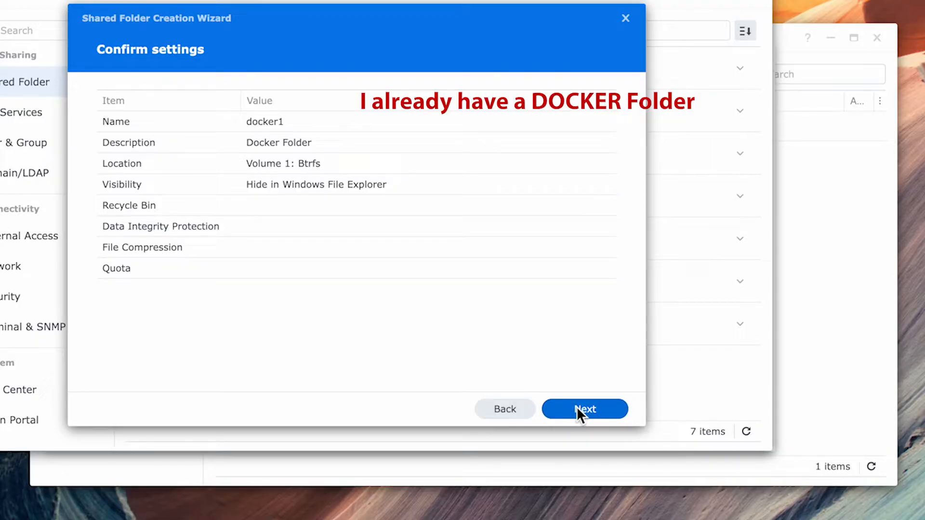
left_click(584, 409)
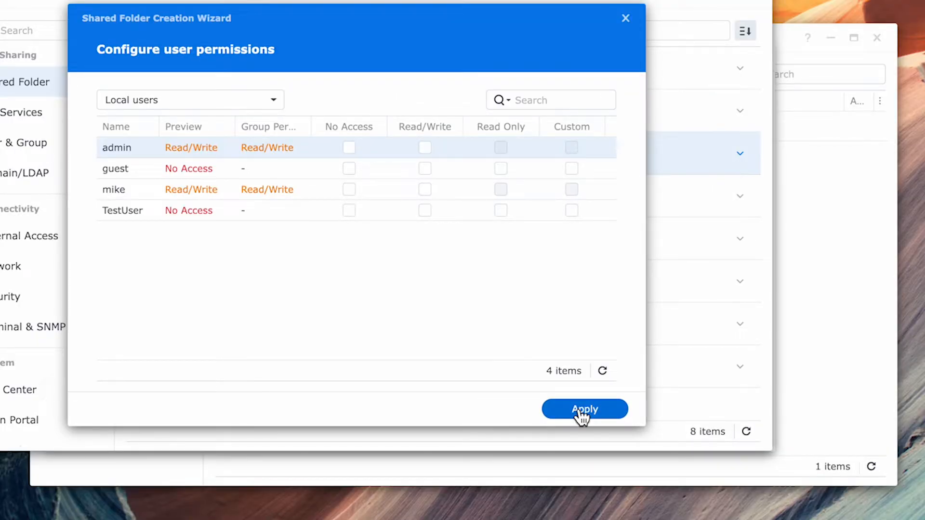
mouse_move(586, 396)
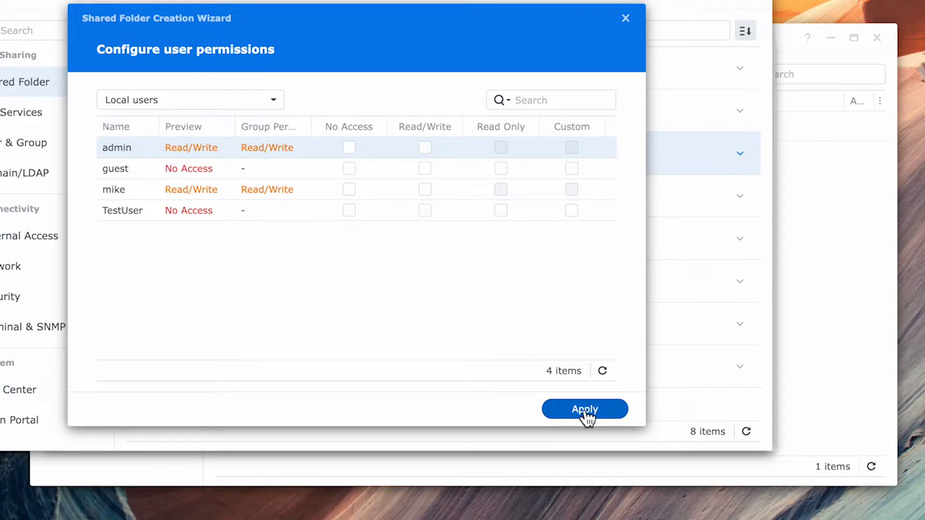
left_click(584, 408)
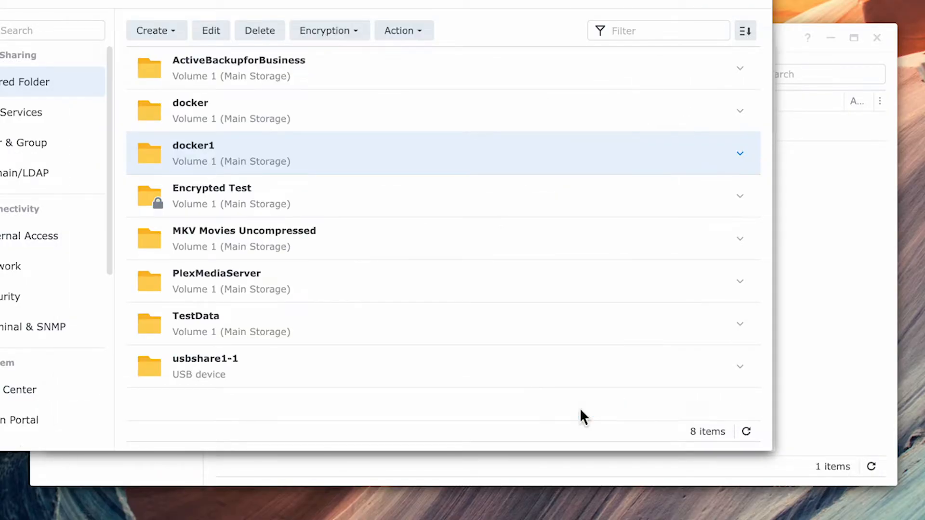
mouse_move(606, 421)
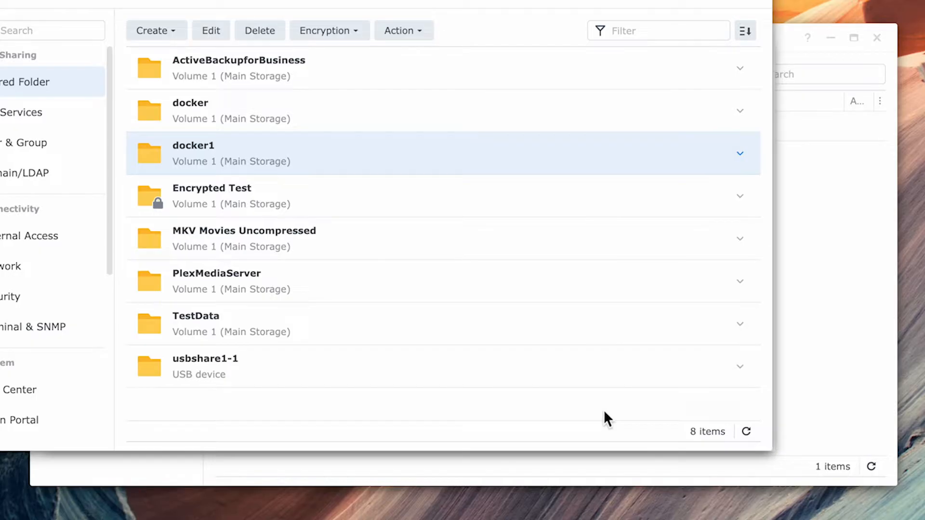
mouse_move(707, 249)
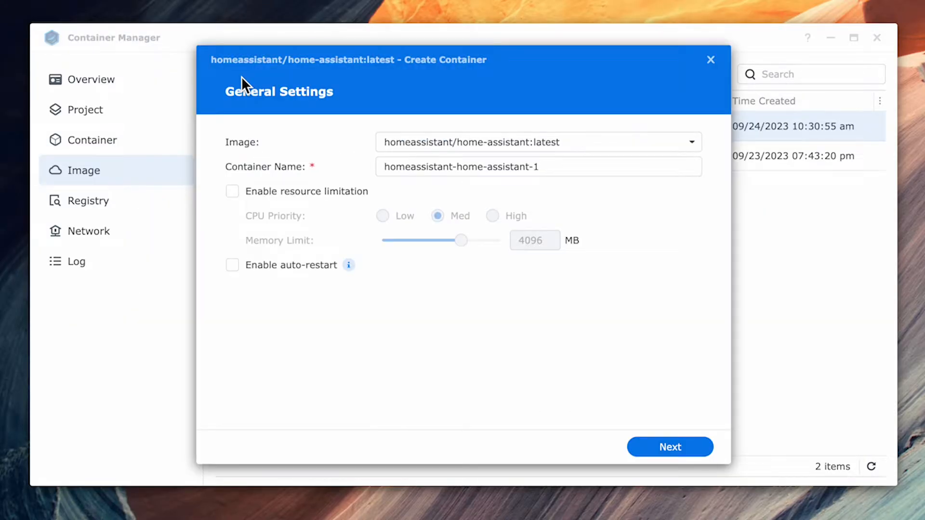
- Name the container homeassistant-home-Synology and enable auto-restart
type("homeassistant-home-Sy")
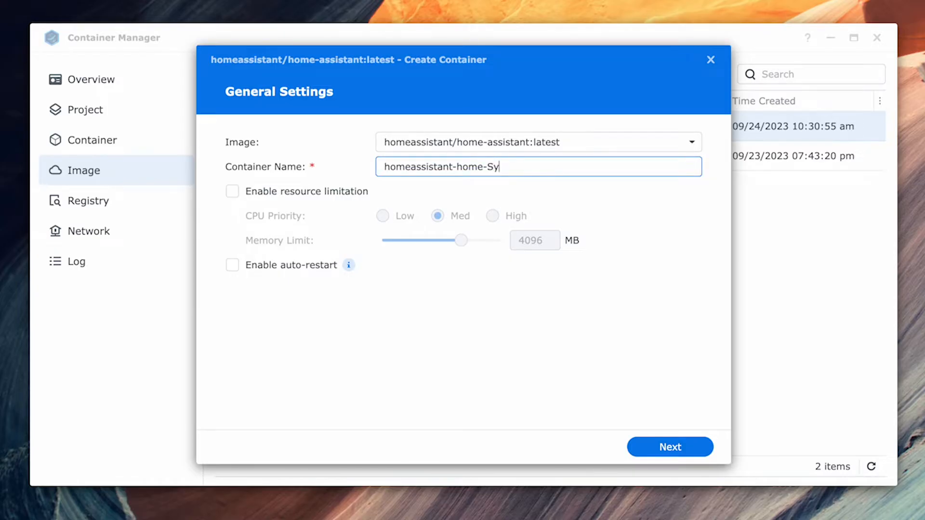
type("no")
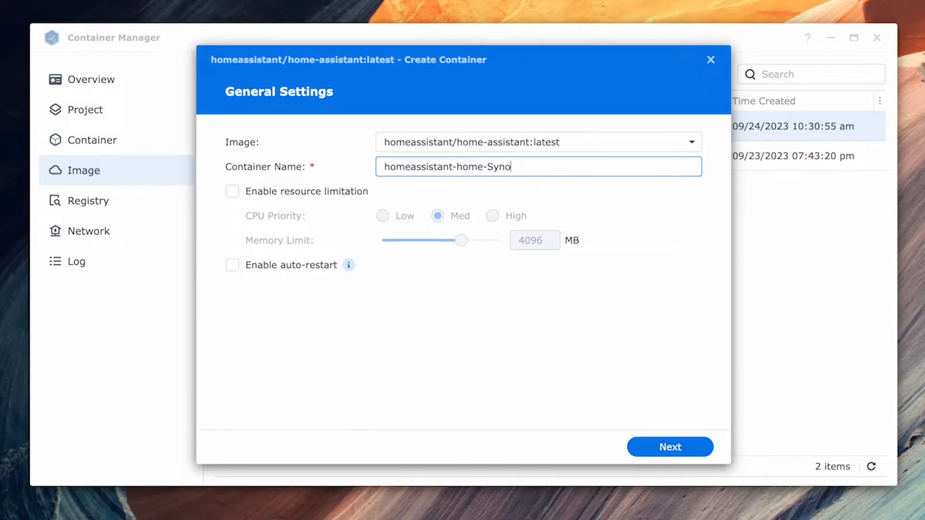
type("logy")
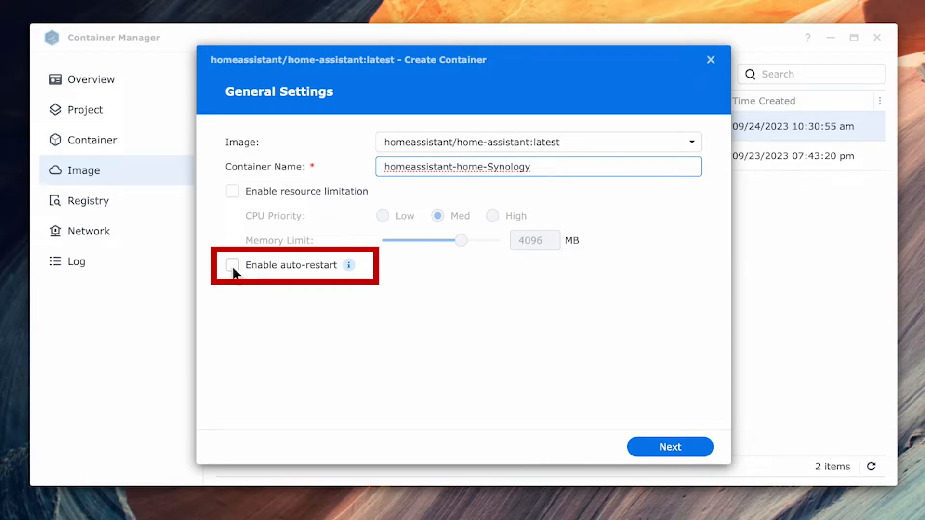
left_click(669, 446)
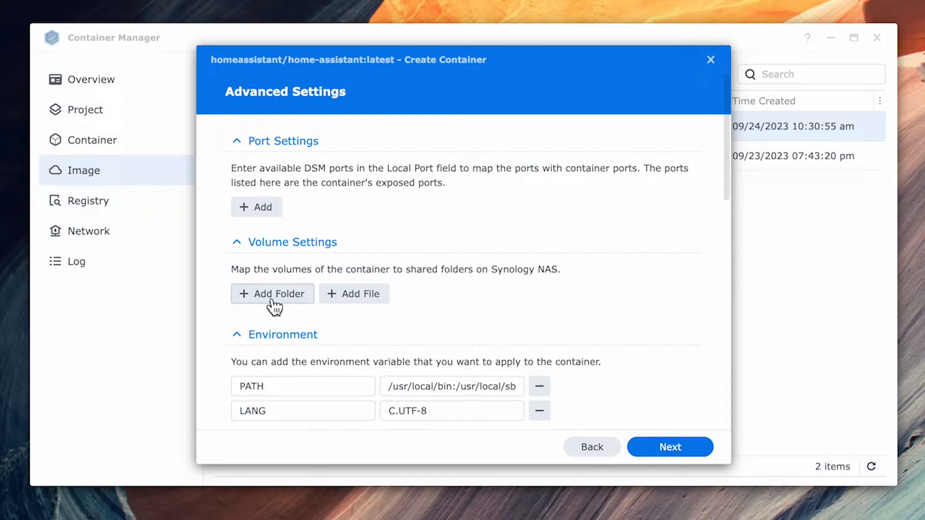
- Create the docker/homeassistant/config folder and mount it at /config
left_click(272, 293)
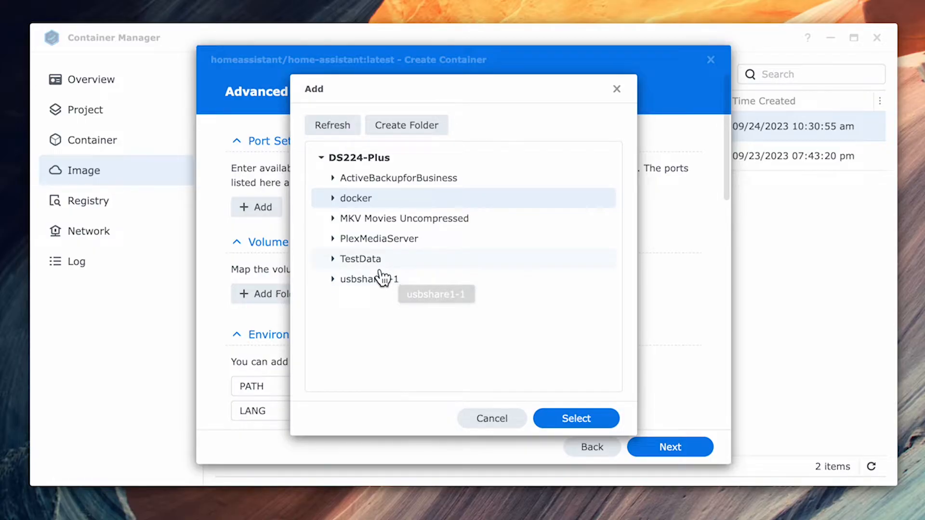
left_click(333, 198)
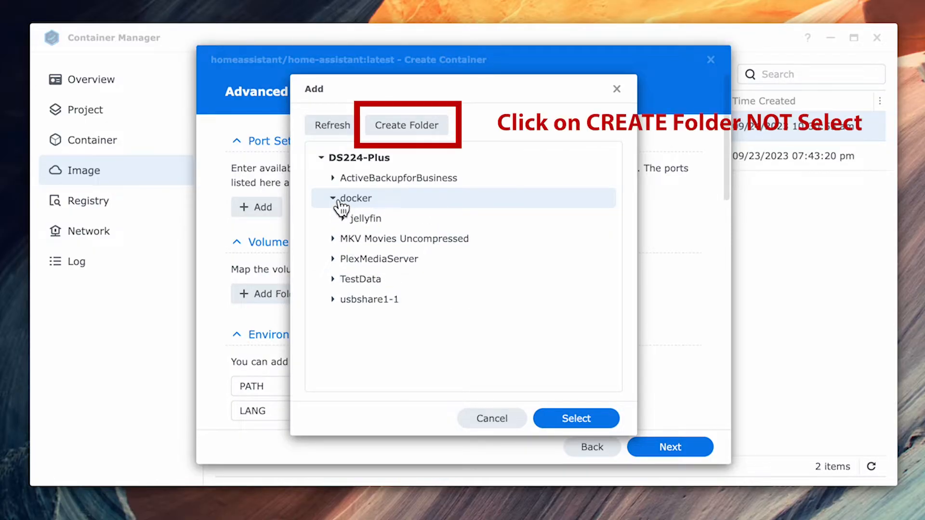
left_click(406, 125)
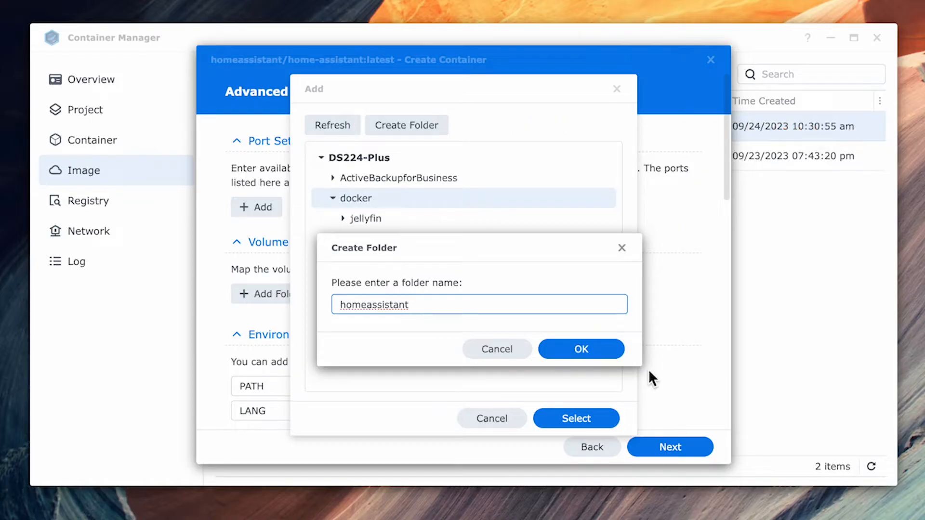
mouse_move(599, 358)
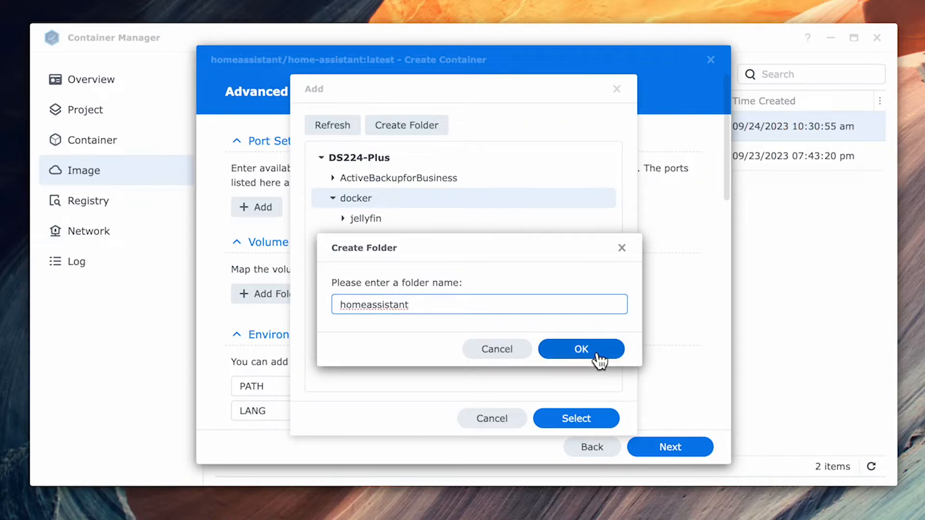
left_click(581, 349)
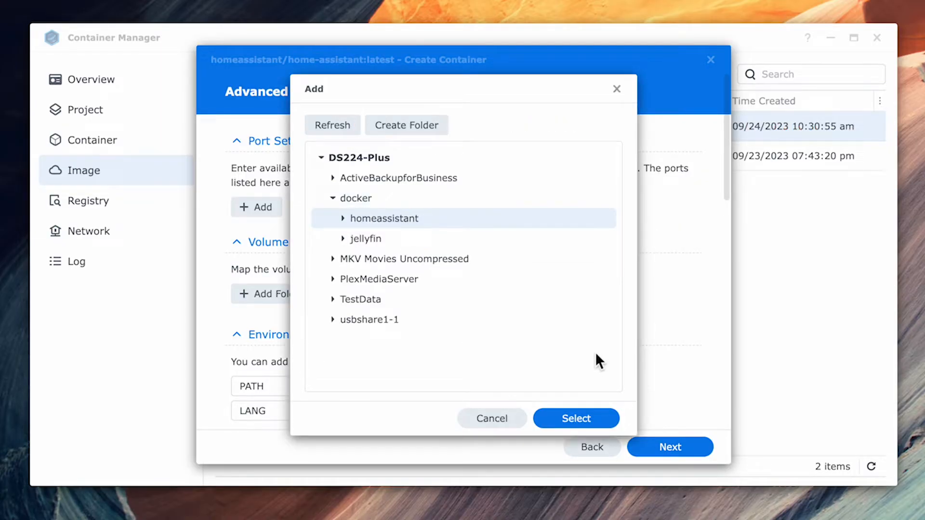
left_click(406, 125)
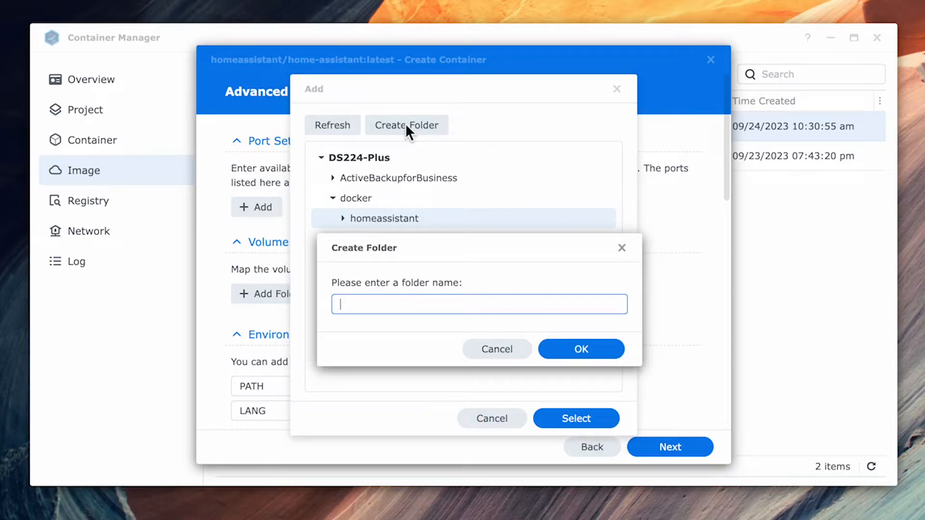
type("config")
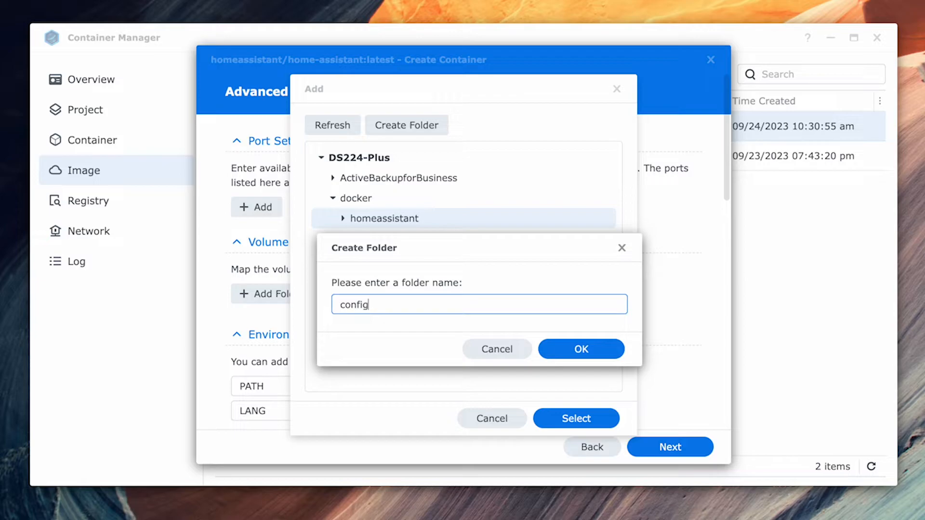
left_click(581, 349)
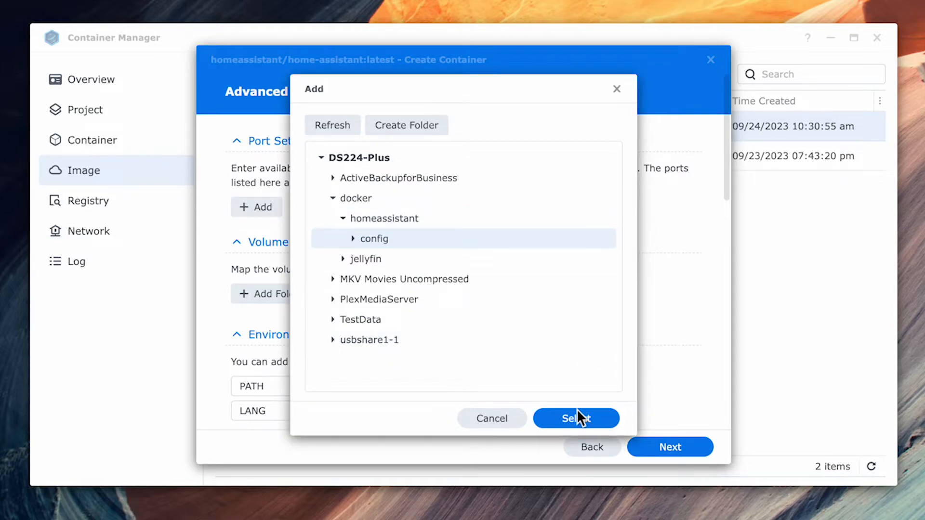
left_click(576, 418)
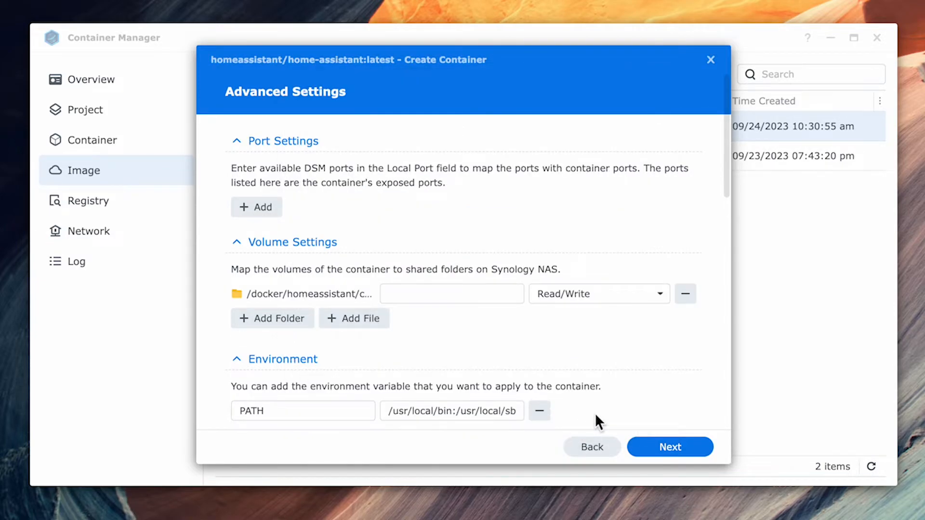
mouse_move(527, 389)
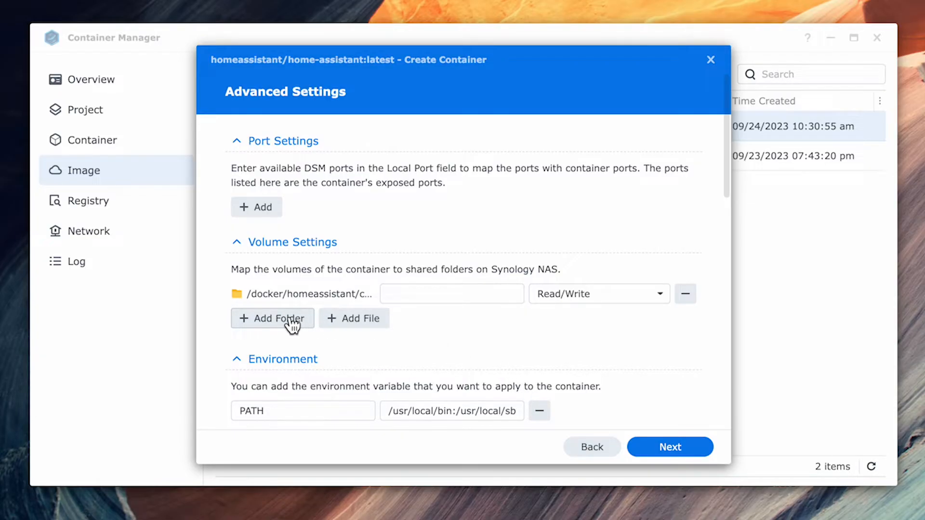
type("/config")
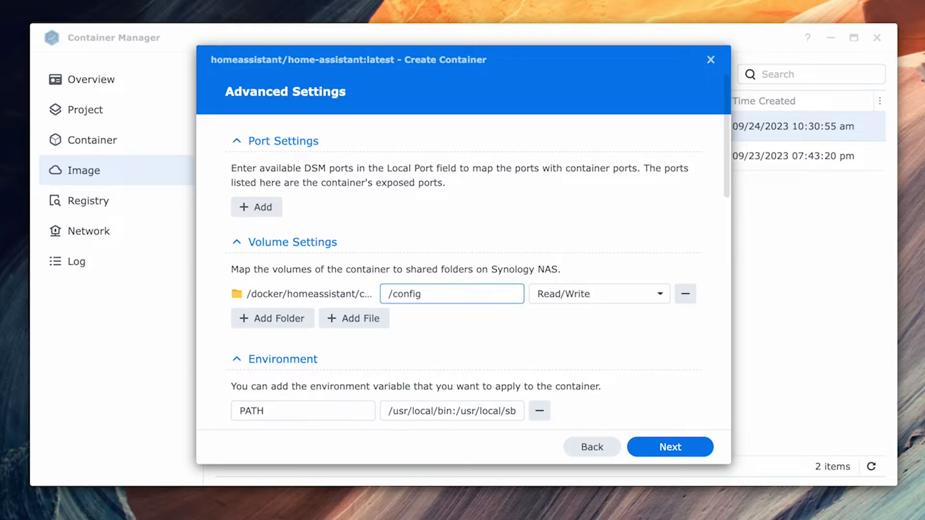
- Add environment variable TZ with value America/Los_Angeles
scroll("down", 3)
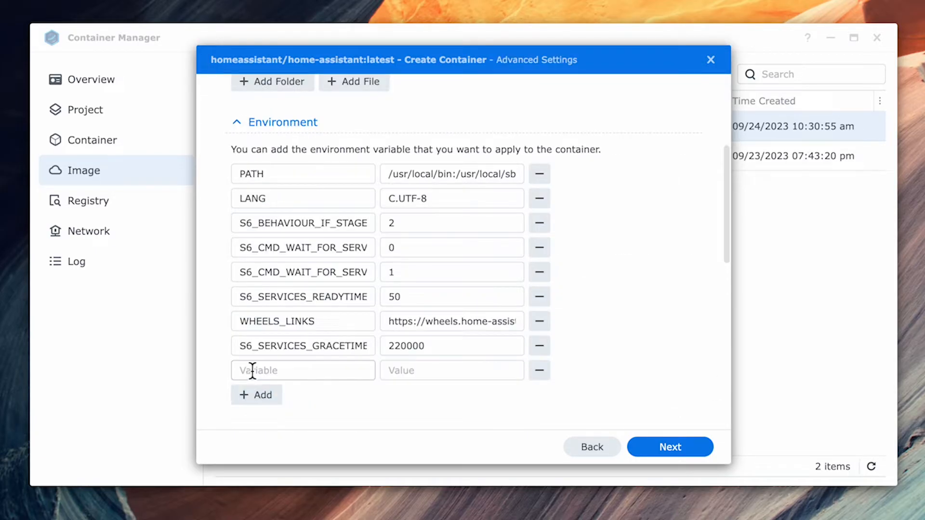
left_click(303, 371)
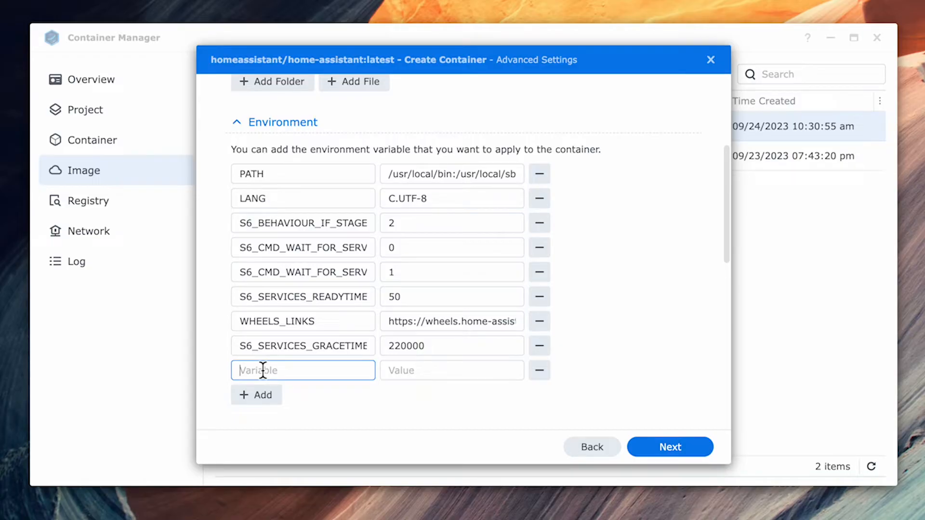
type("TZ")
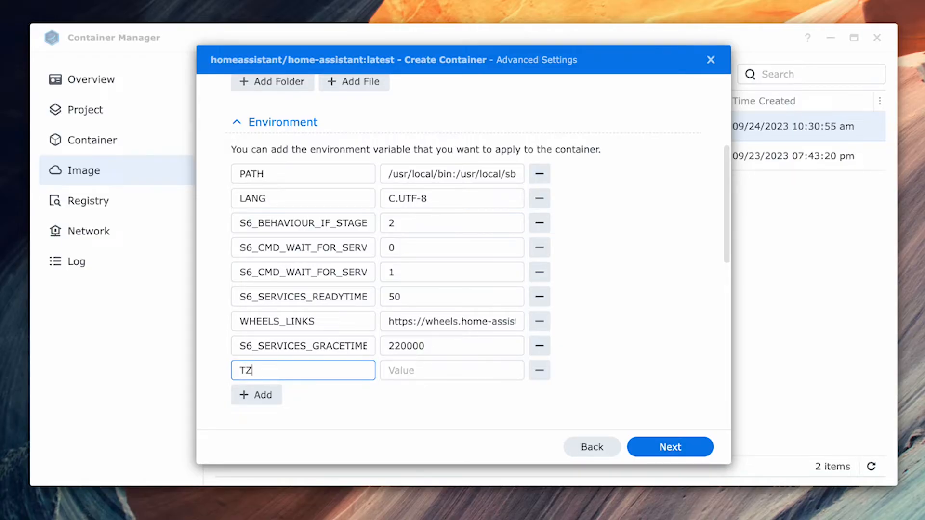
left_click(451, 370)
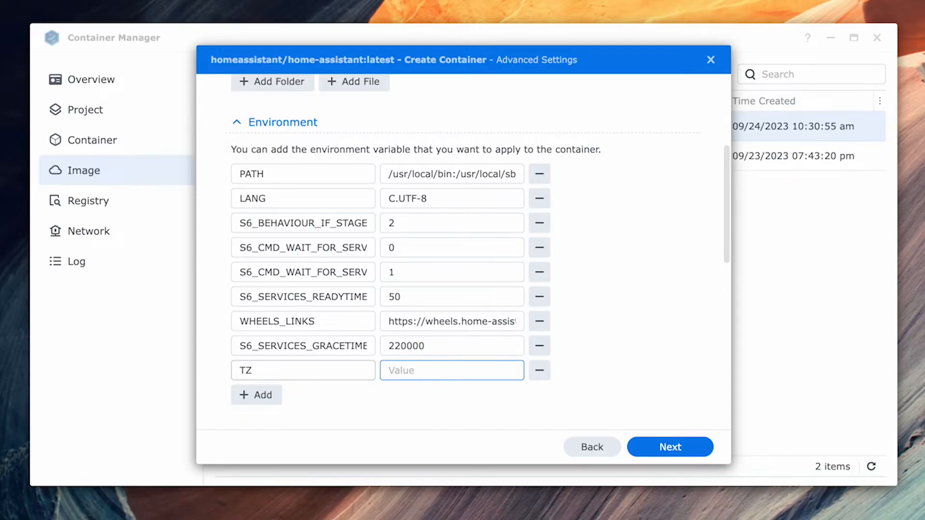
type("America/Los_Angeles")
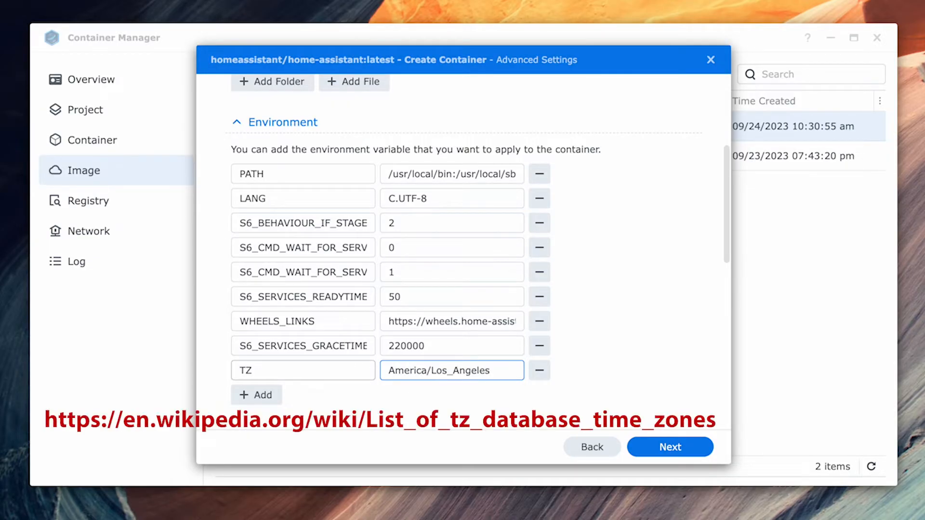
mouse_move(659, 454)
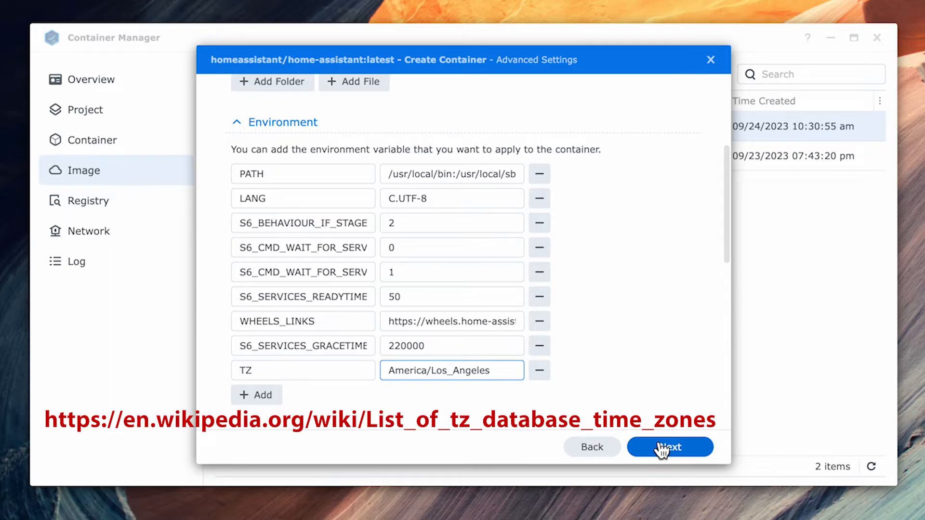
mouse_move(702, 262)
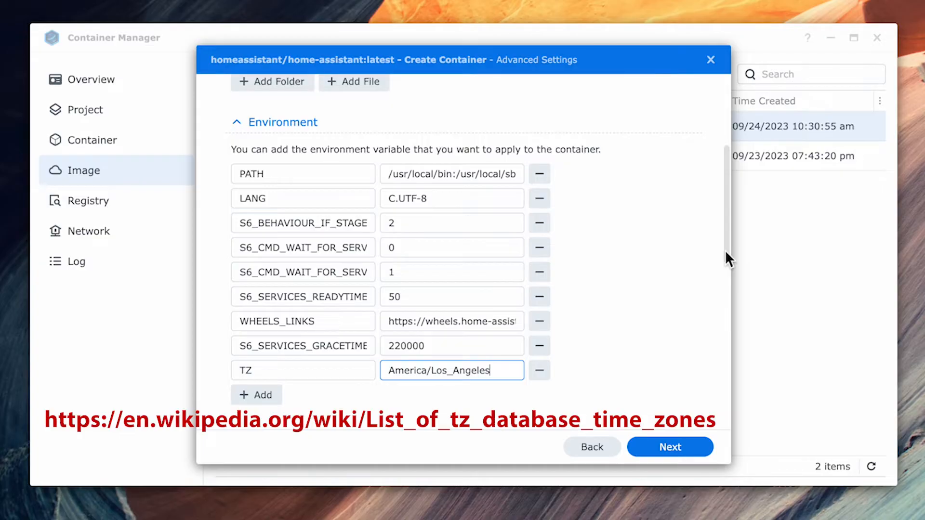
- Set the container network to host and proceed to the Summary page
scroll("down", 3)
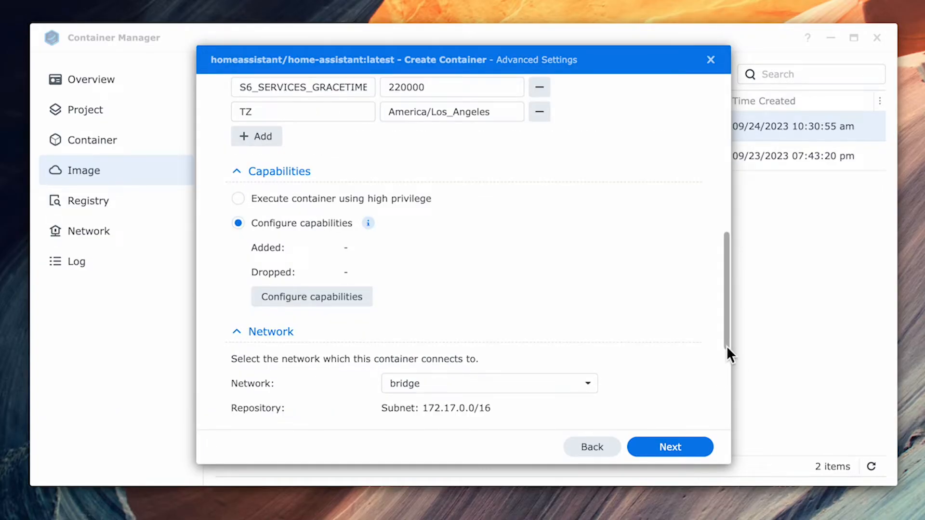
scroll("down", 3)
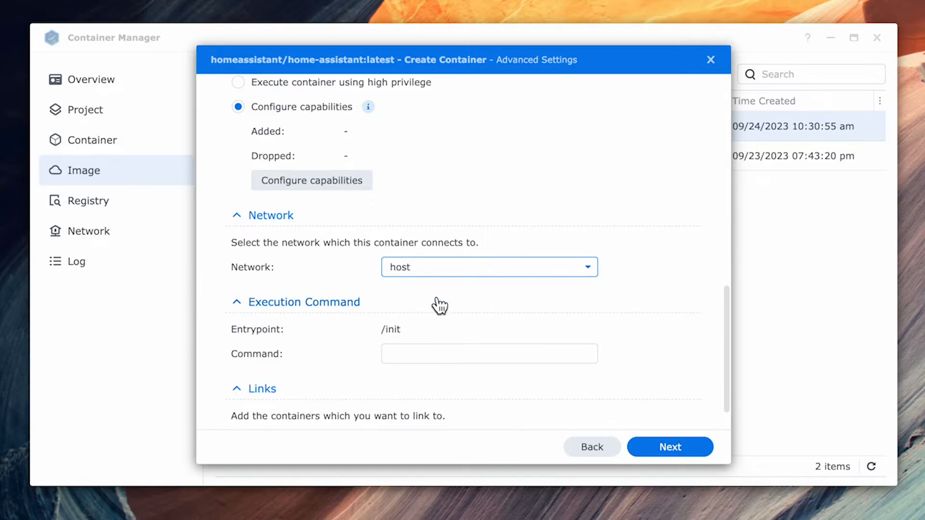
mouse_move(769, 295)
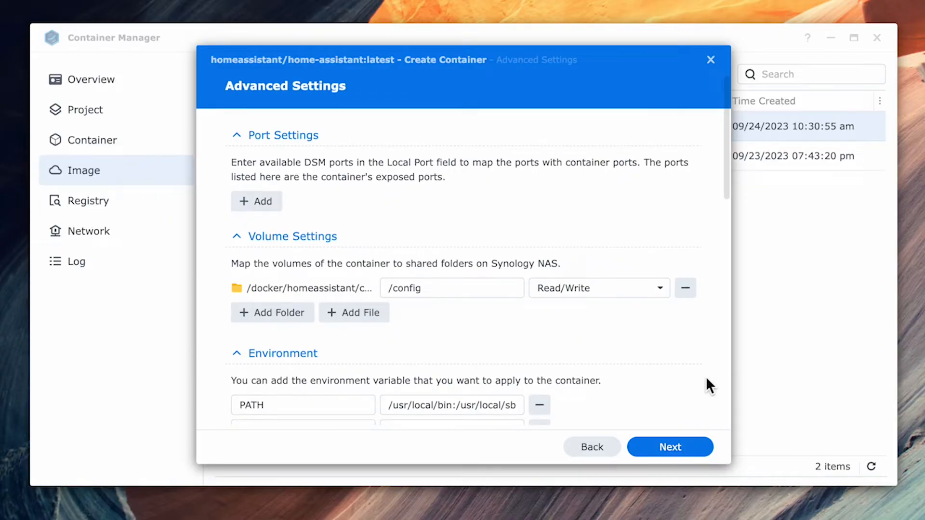
scroll("down", 3)
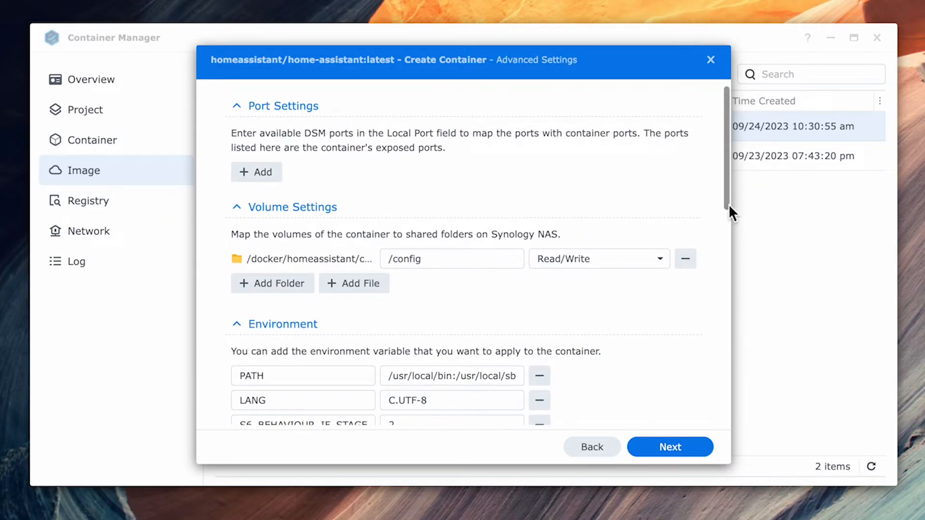
scroll("down", 3)
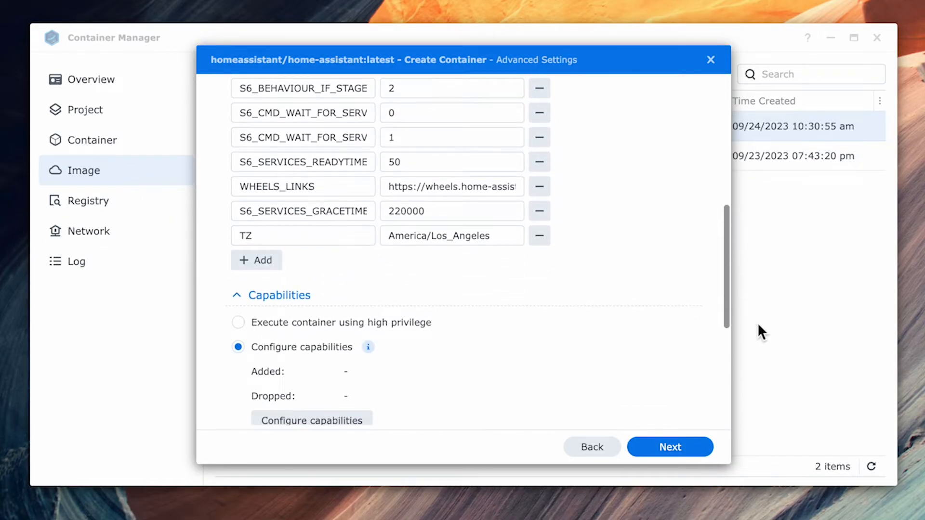
scroll("down", 3)
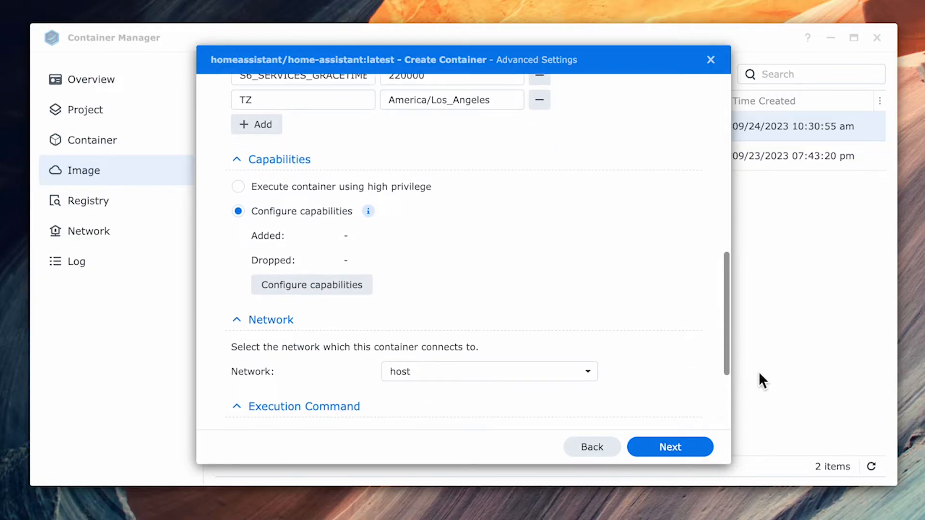
scroll("down", 3)
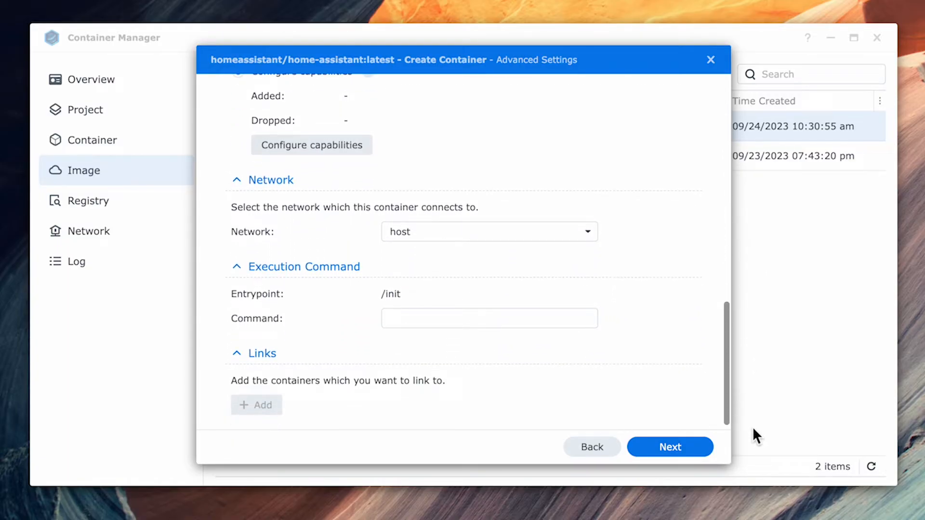
left_click(670, 447)
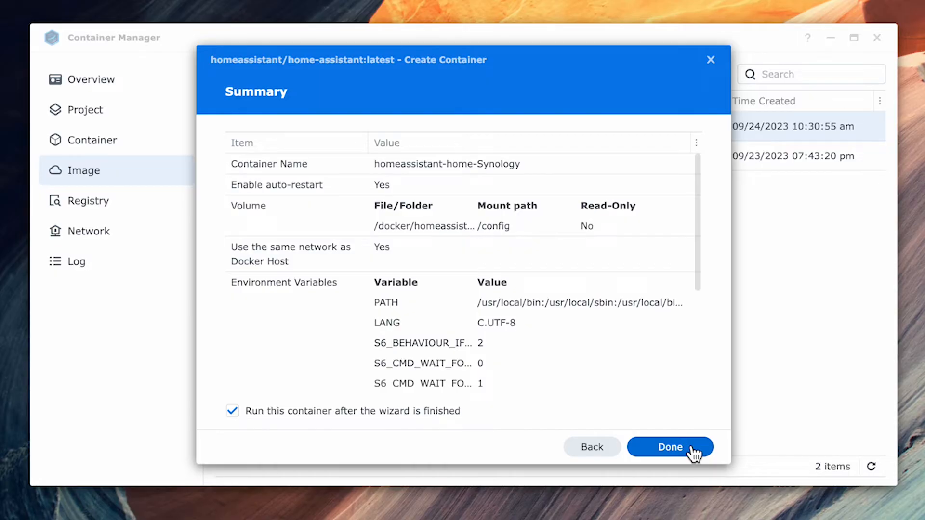
- Start the container, then create a user account in Home Assistant's onboarding on port 8123
left_click(669, 446)
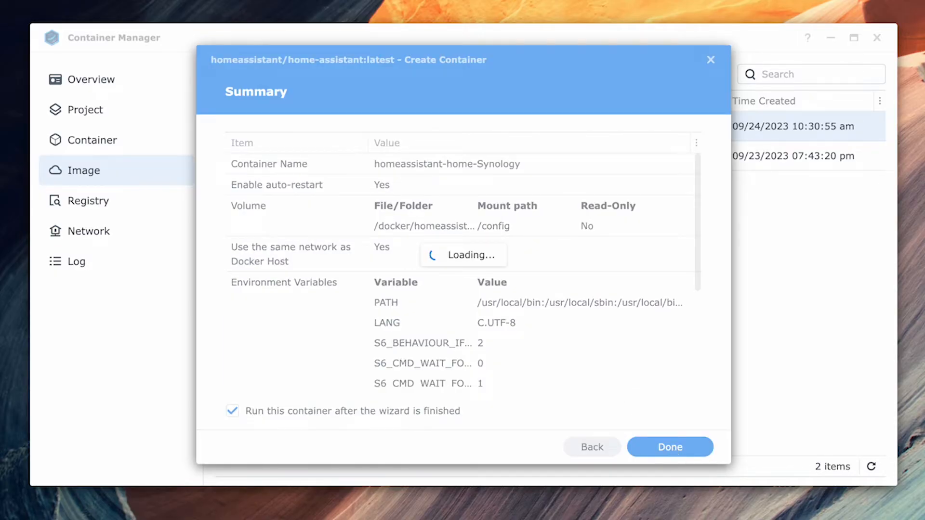
left_click(669, 447)
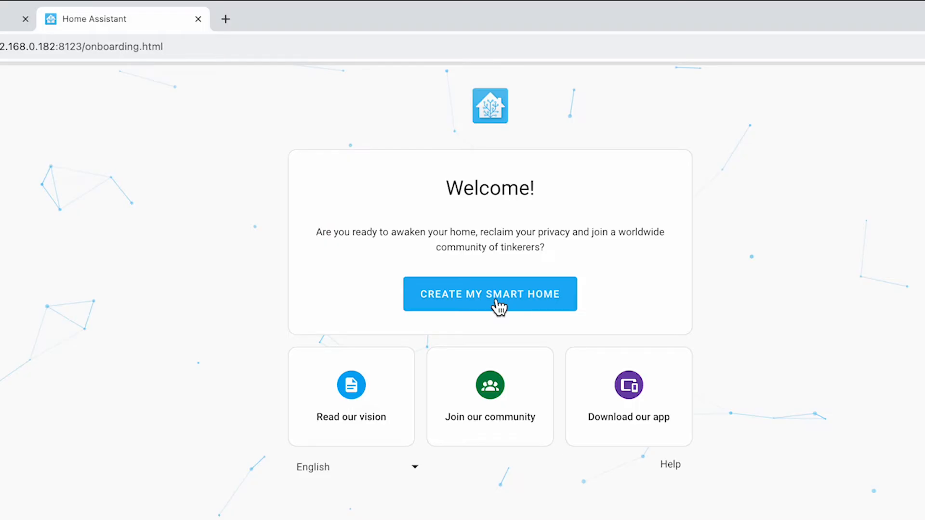
left_click(490, 294)
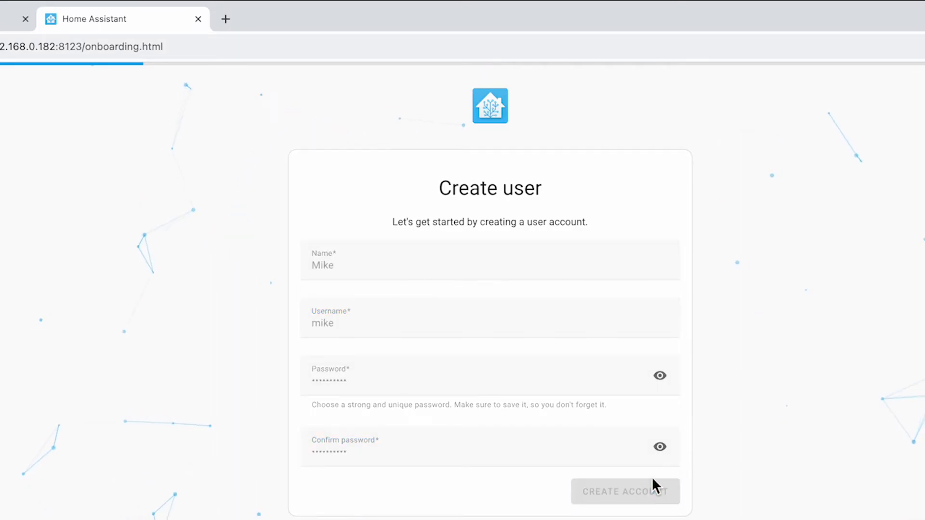
left_click(626, 491)
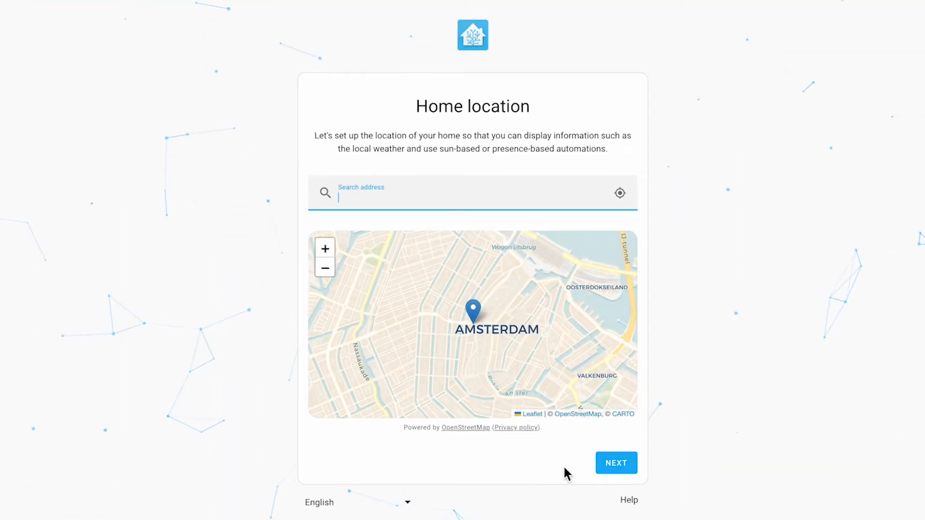
mouse_move(619, 216)
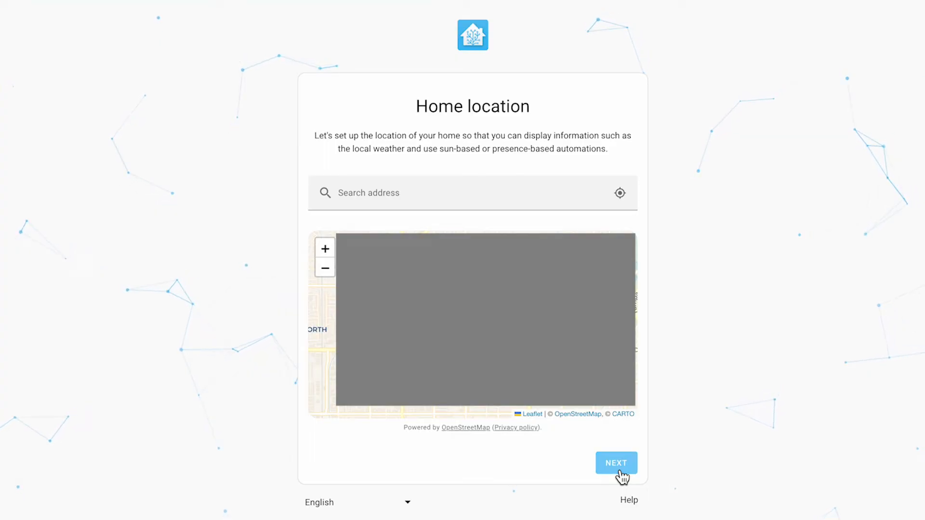
- Confirm the home location on the map and continue onboarding
left_click(616, 463)
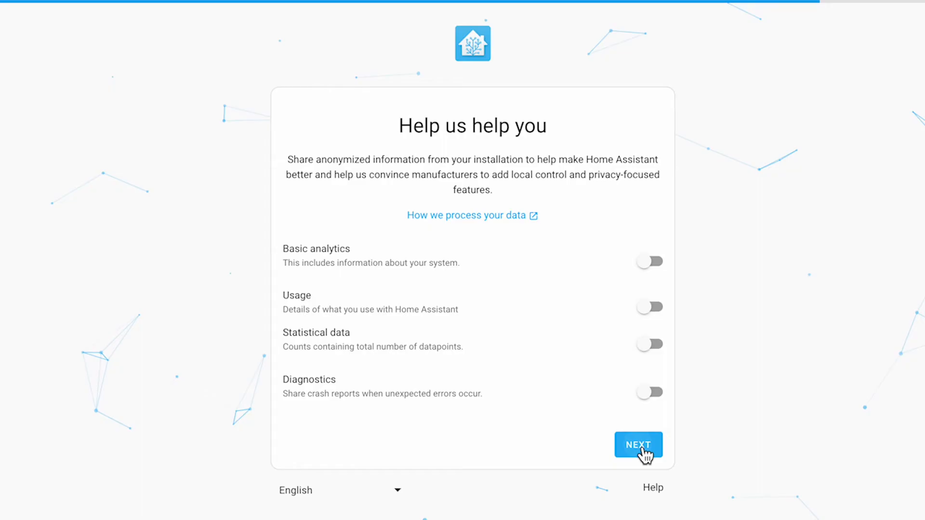
- Skip analytics sharing, finish onboarding, and view the newly discovered devices
left_click(639, 444)
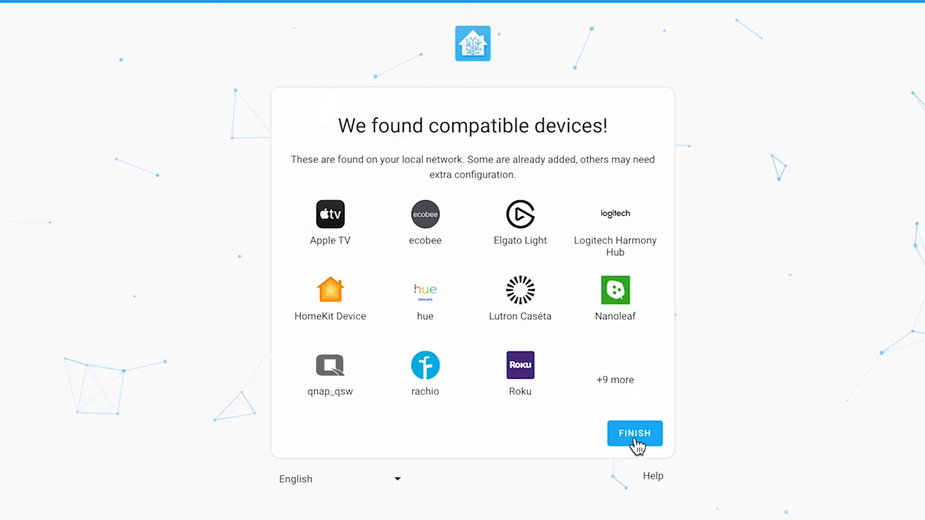
left_click(634, 433)
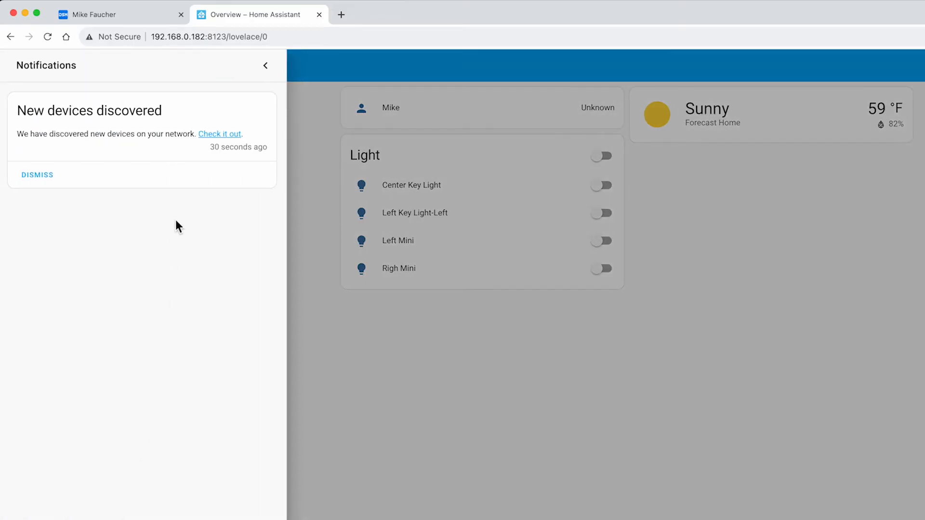
left_click(219, 134)
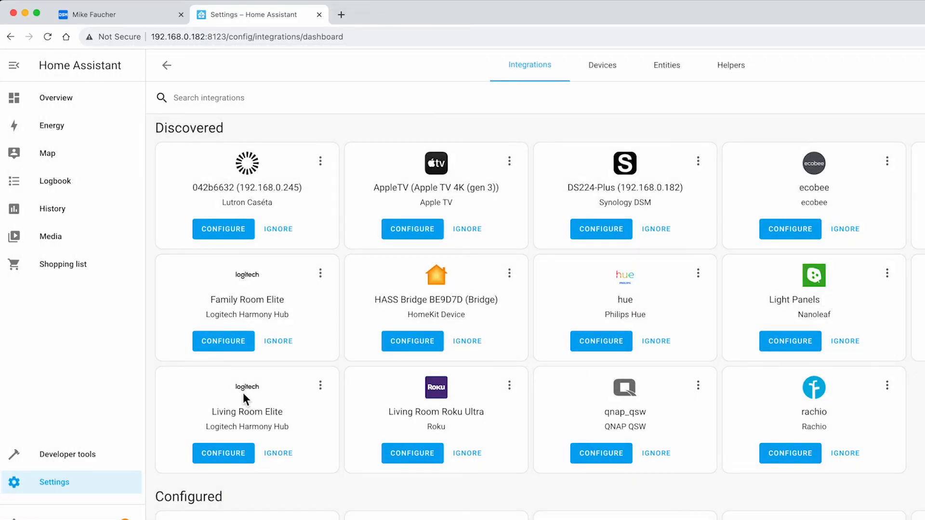